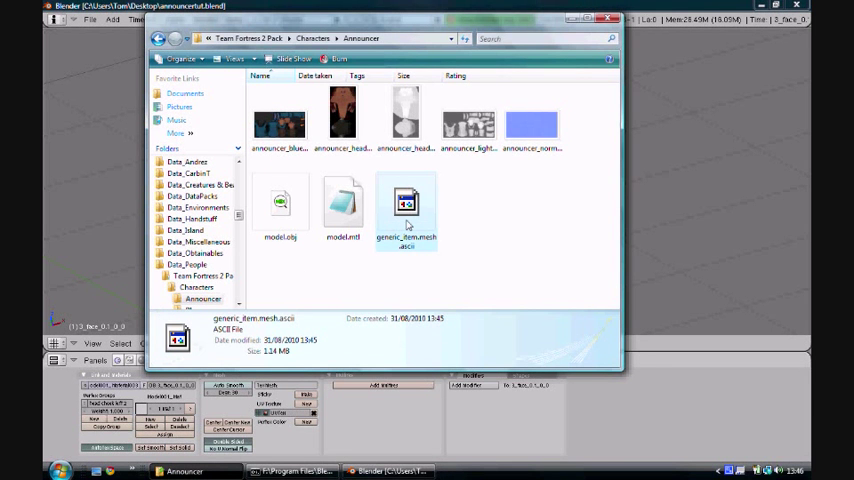
Open generic_item.mesh.ascii from the Announcer folder with Notepad to view its bone list
right_click(406, 205)
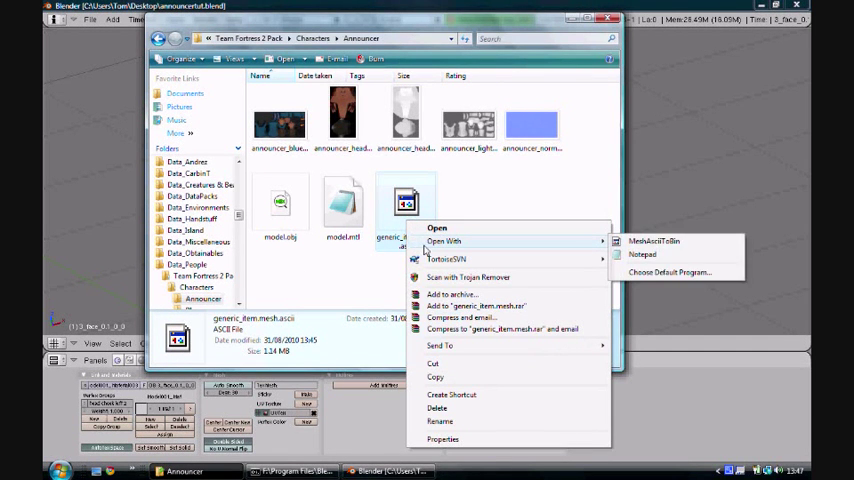
click(642, 254)
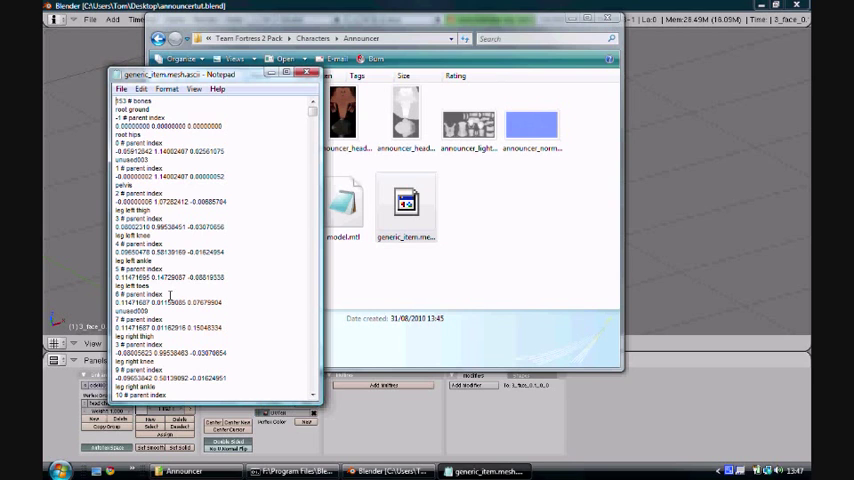
Search for 'vert' to jump to Model001_Material.001's 311 vertices line
key(ctrl+f)
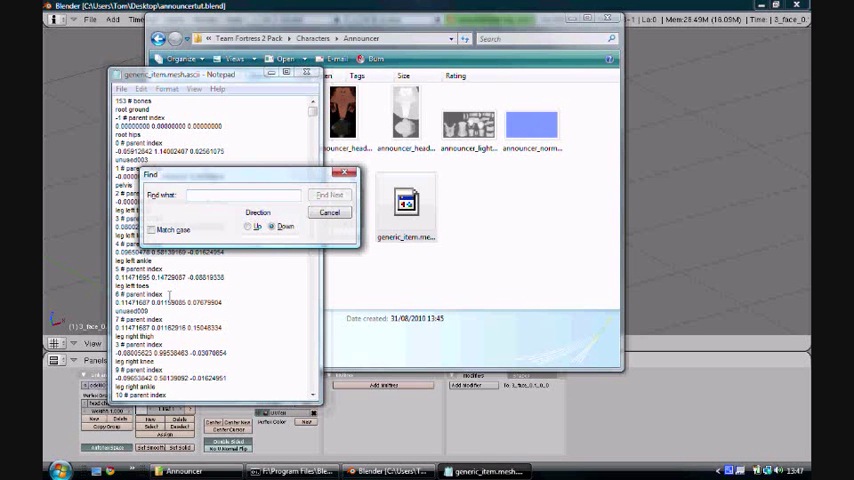
text(vert)
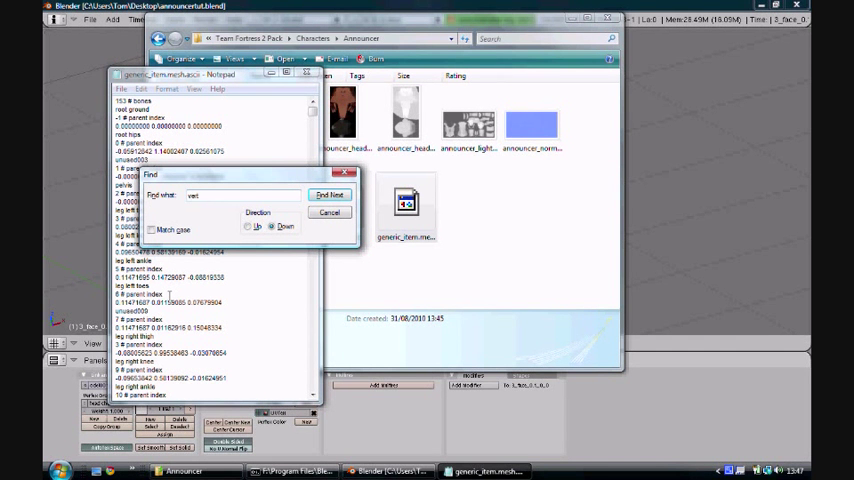
click(331, 194)
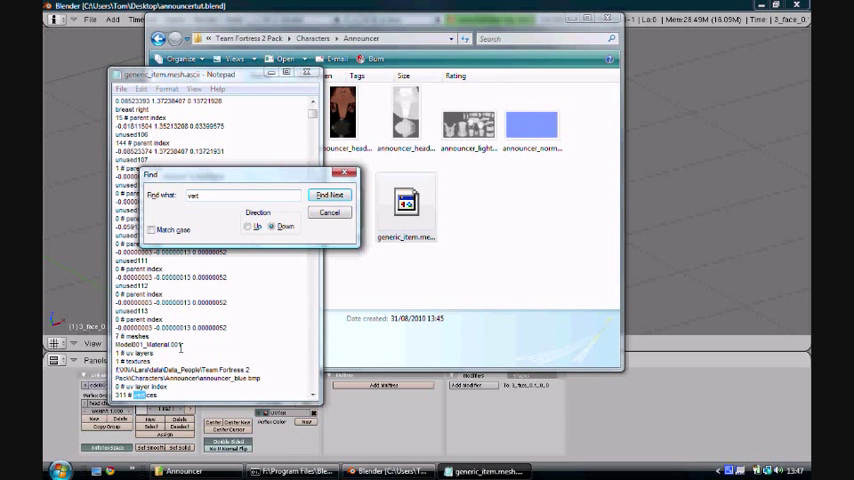
mouse_move(185, 347)
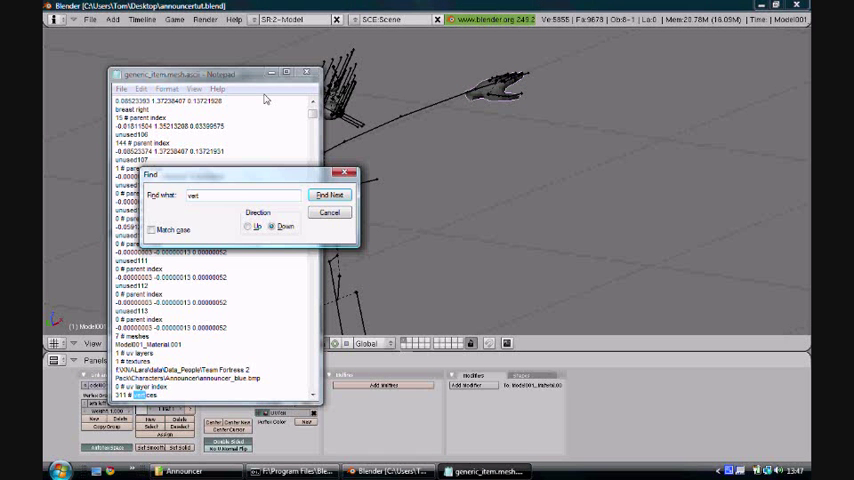
Replace the Model001_Material.001 name with a render-group-prefixed hands mesh name
click(330, 194)
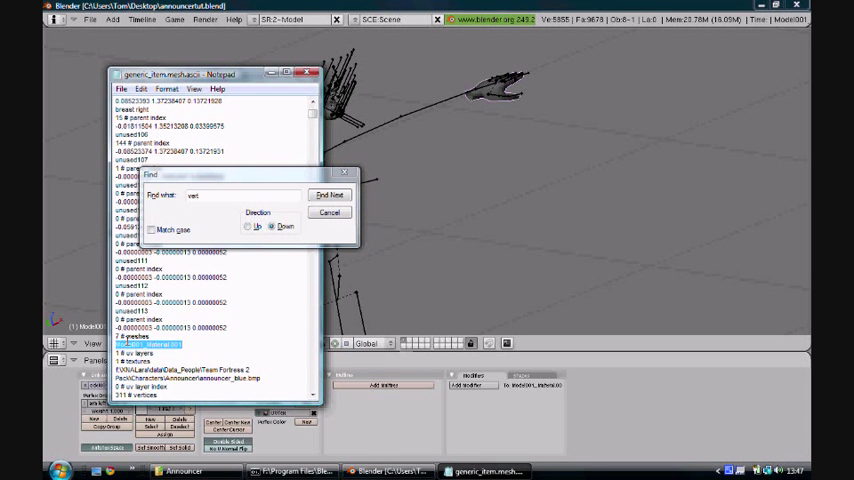
click(330, 194)
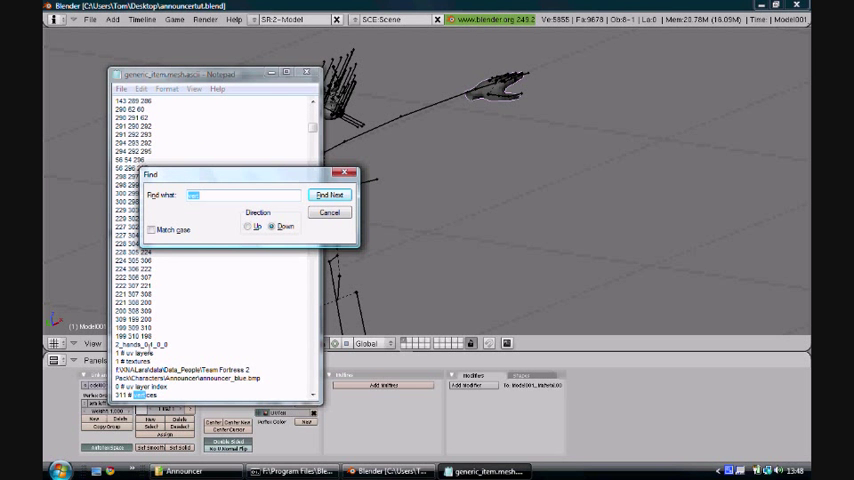
Give 2_handright_0.1_0_0 three textures, adding announcer_lightmap.bmp and announcer_normal.bmp with uv index 0
text(vert)
click(157, 344)
text(right_0_1)
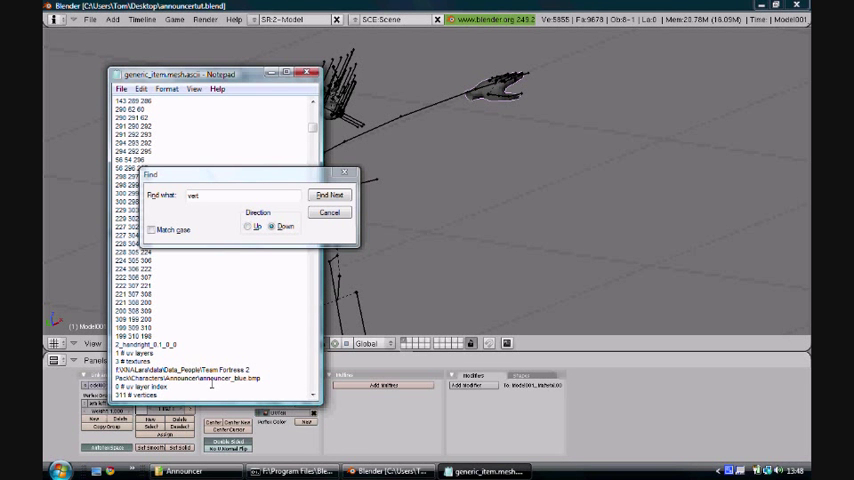
text(announcer_lightmp)
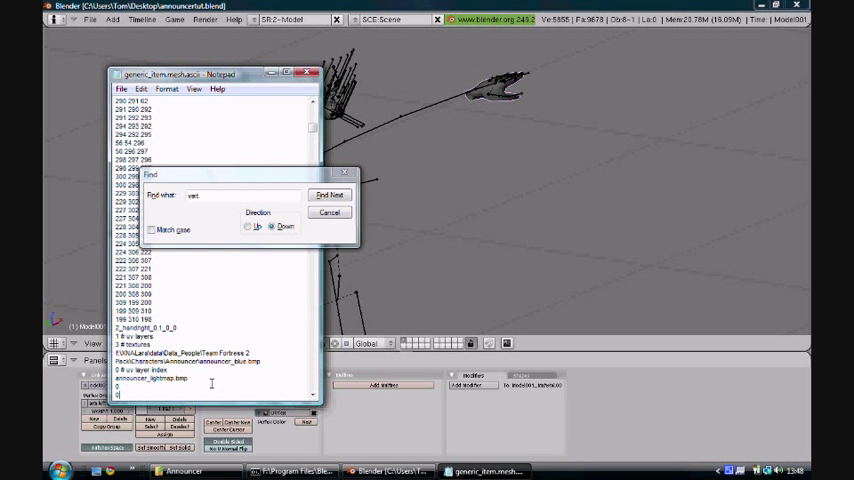
text(announcer_normal.bmp)
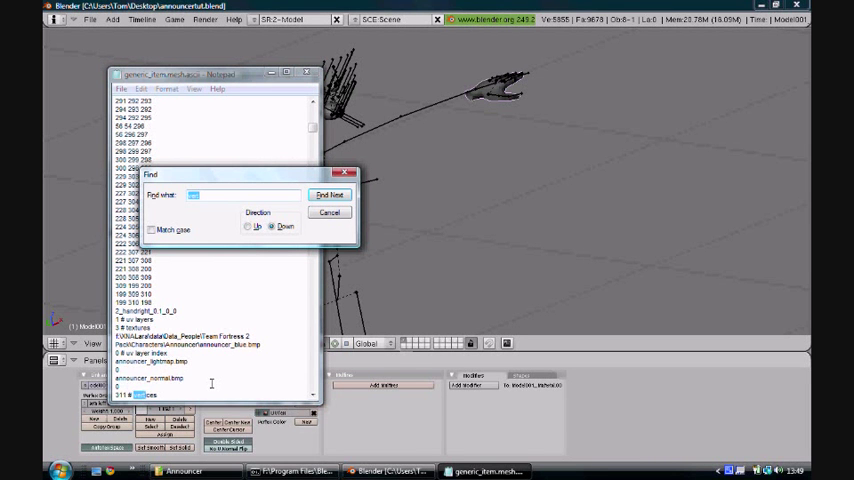
click(330, 194)
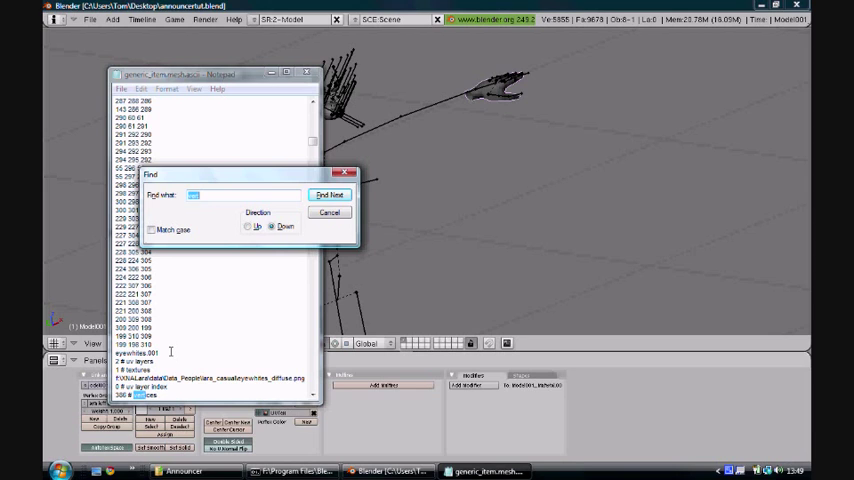
Rename to 5_eyewhites_0.1_0_0 and 4_eyeirises_0.1_0_0, adding eyeirises_bump.png as second iris texture
text(vert)
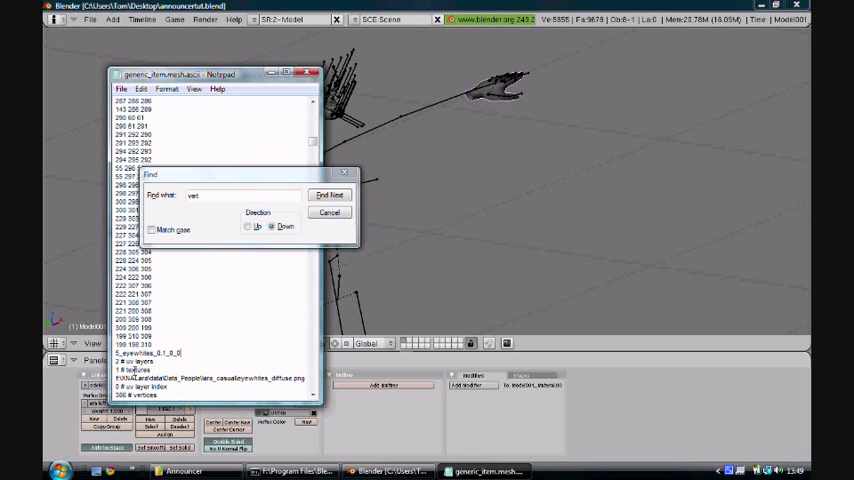
click(330, 194)
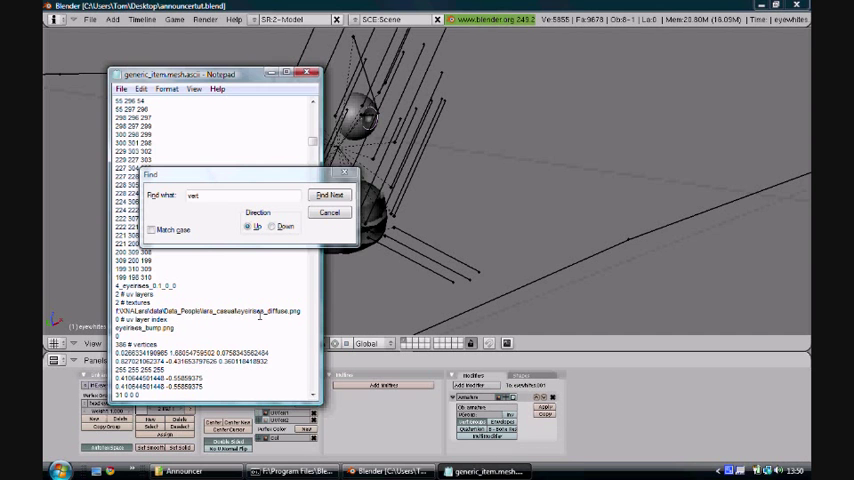
Rename the mouth mesh with a 2_mouth prefix, then search on to the face mesh
click(330, 195)
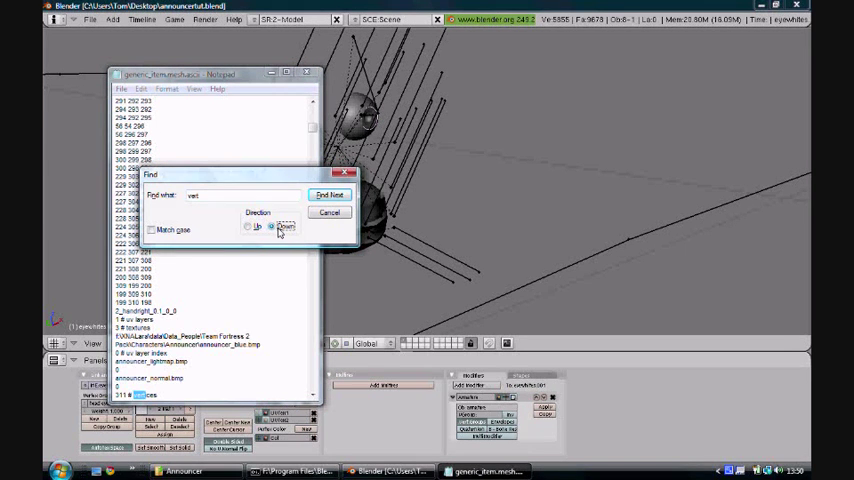
click(330, 194)
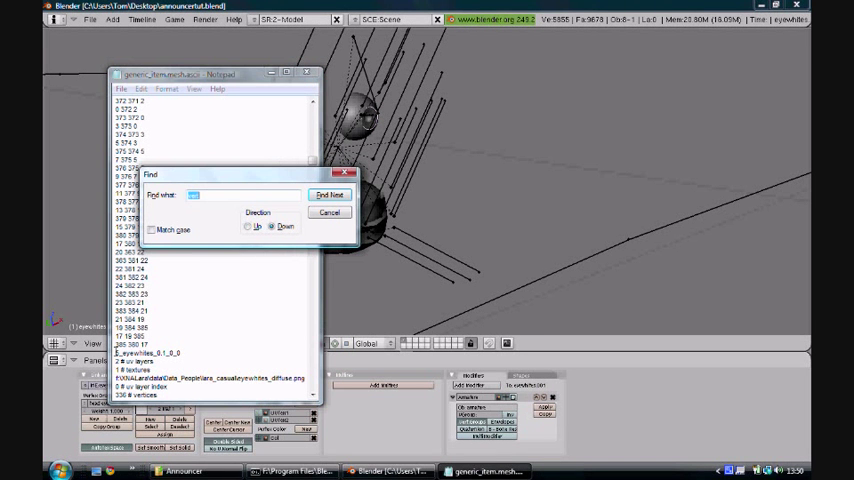
click(330, 194)
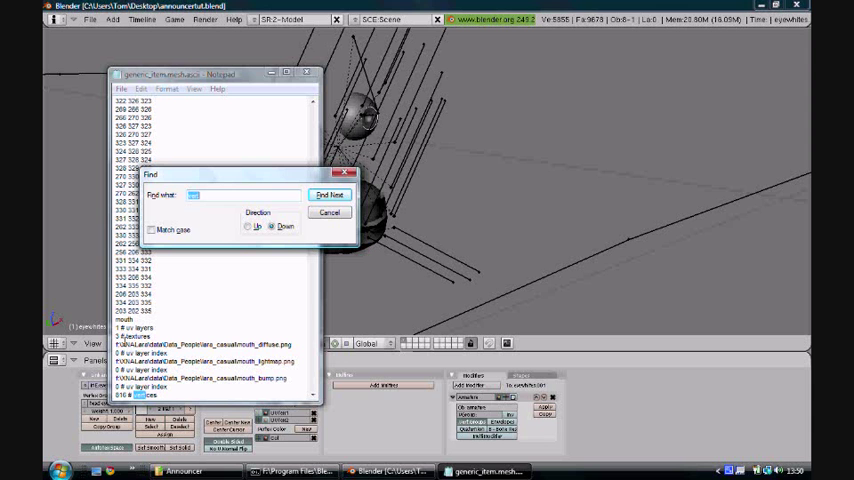
text(vert)
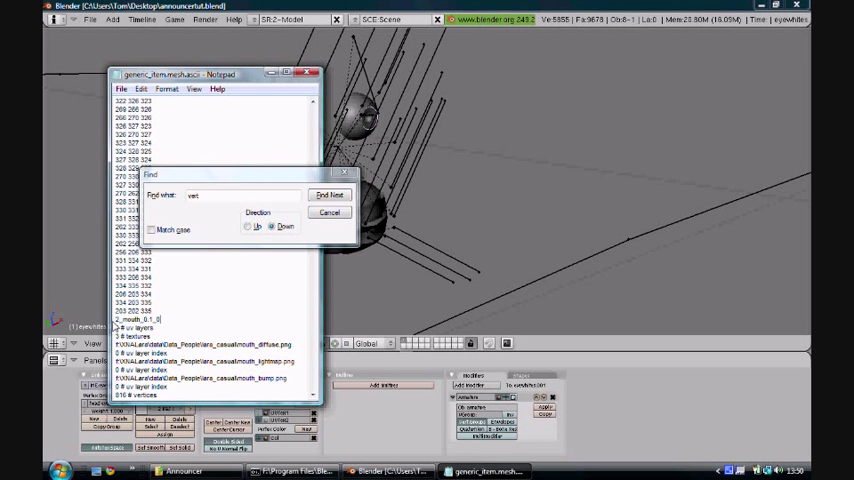
click(329, 194)
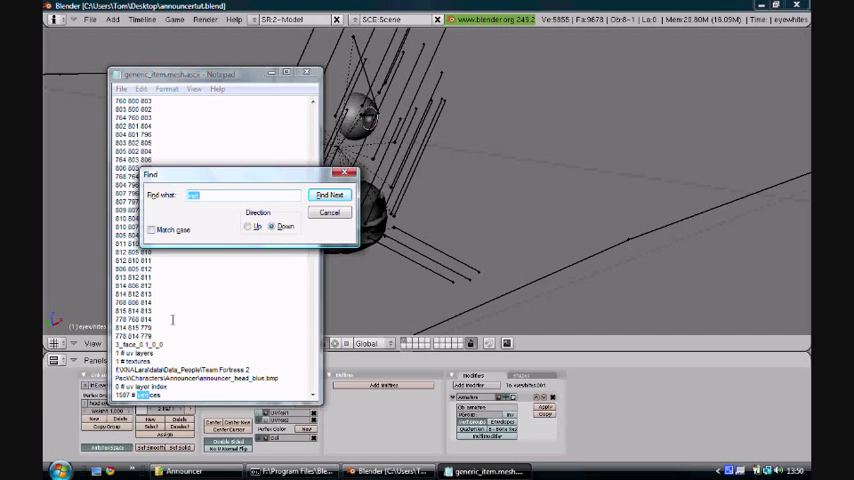
Add announcer_head_lightmap.bmp to the face, and lightmap plus normal textures to 2_body_0.1_0_0
text(vert)
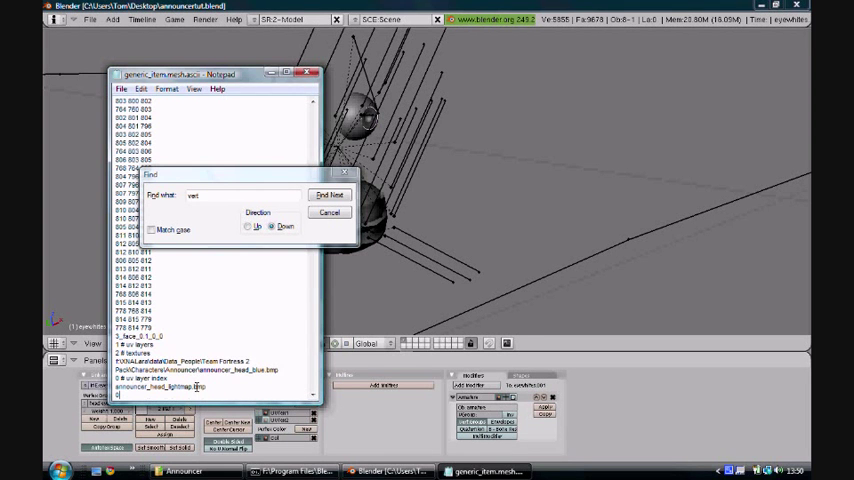
click(329, 194)
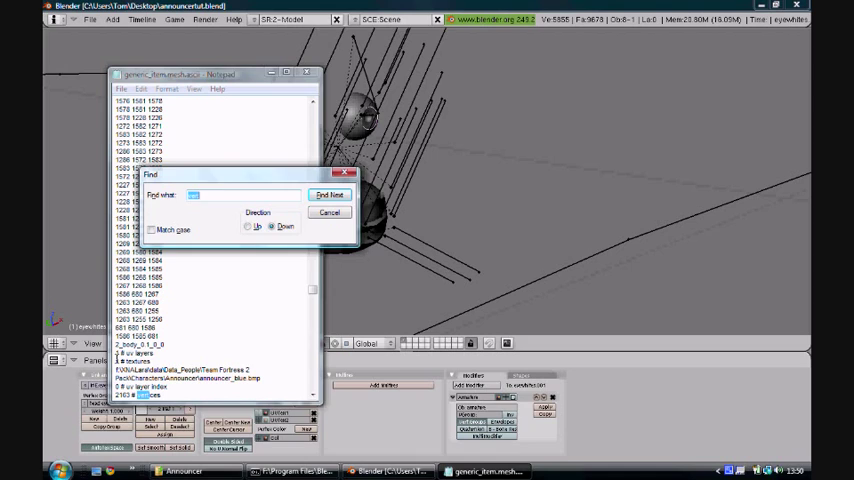
text(vert)
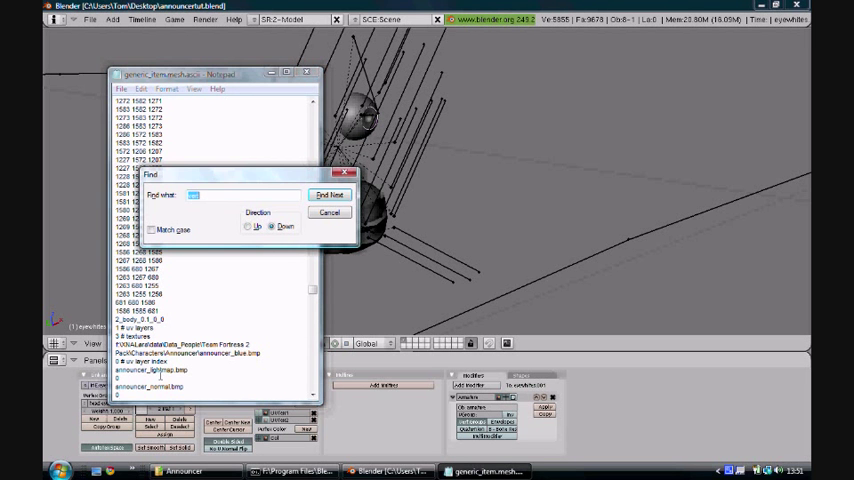
click(330, 194)
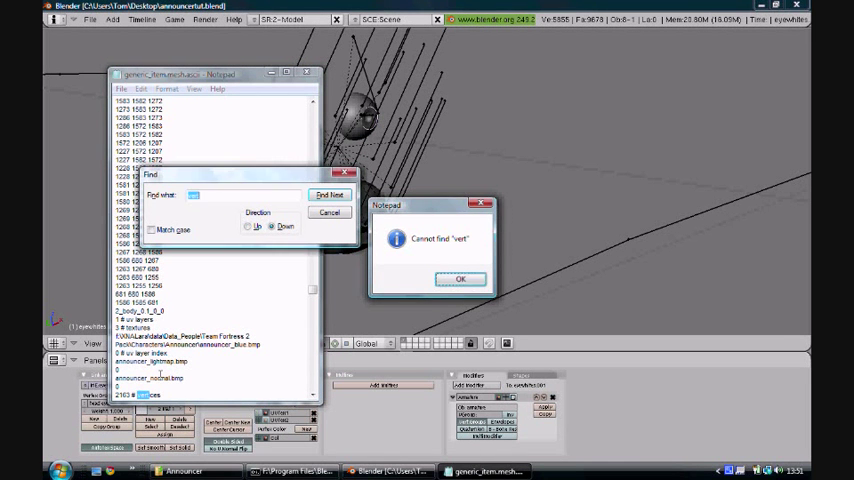
Dismiss the 'Cannot find vert' notice, save the mesh file, and return to the Announcer folder
click(461, 278)
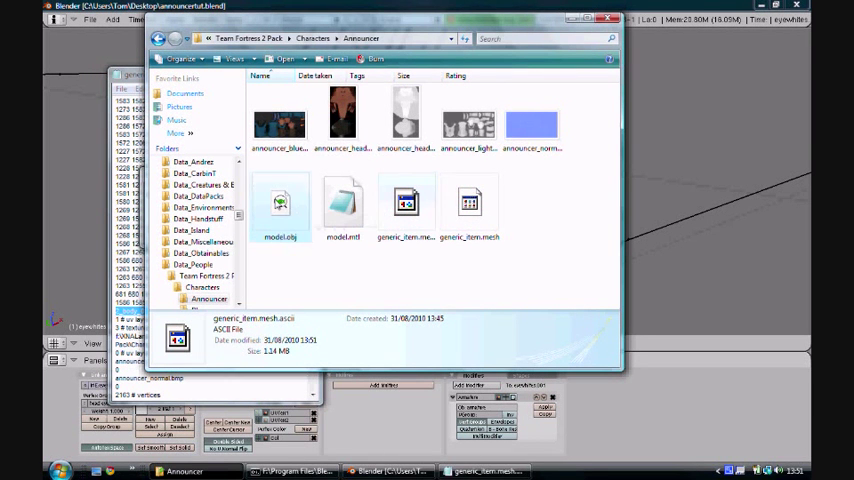
Delete model.obj from the Announcer folder and launch XNA Lara
click(281, 205)
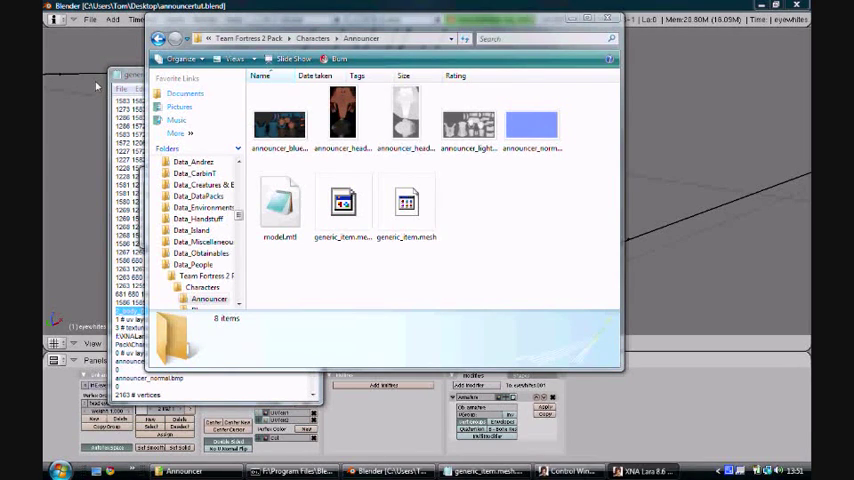
Load the textured Announcer model via File > Add model, dismissing the missing mesh warning
click(58, 82)
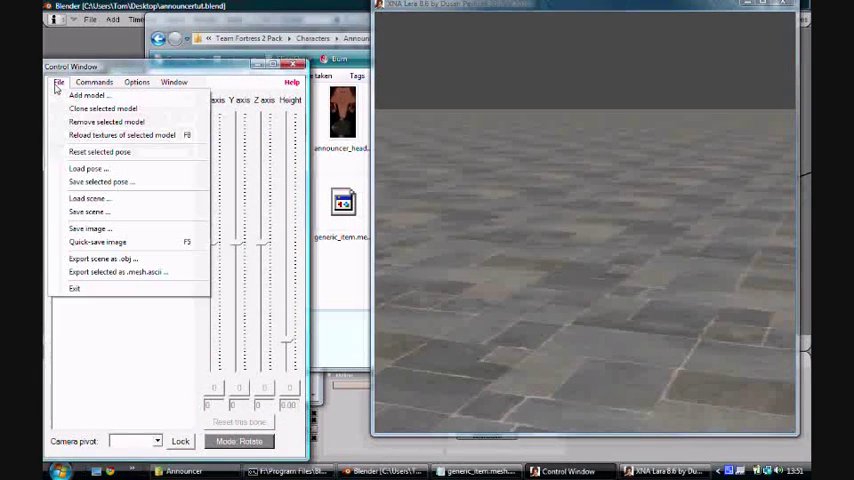
click(89, 95)
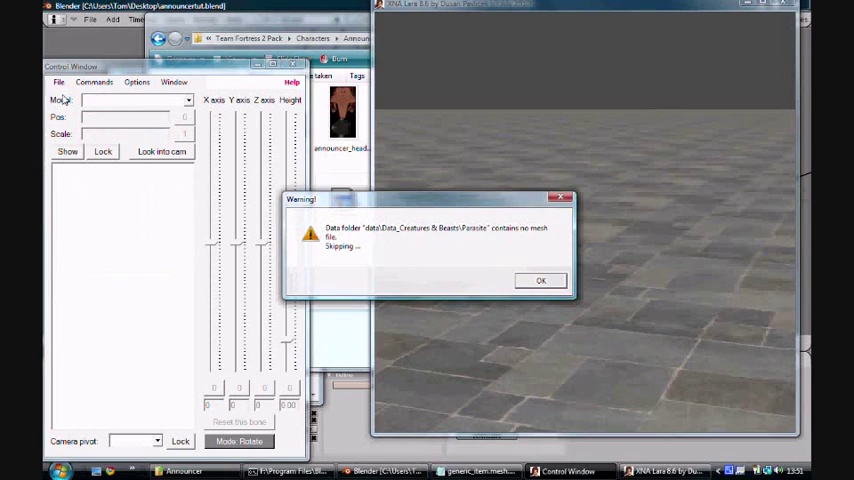
click(540, 280)
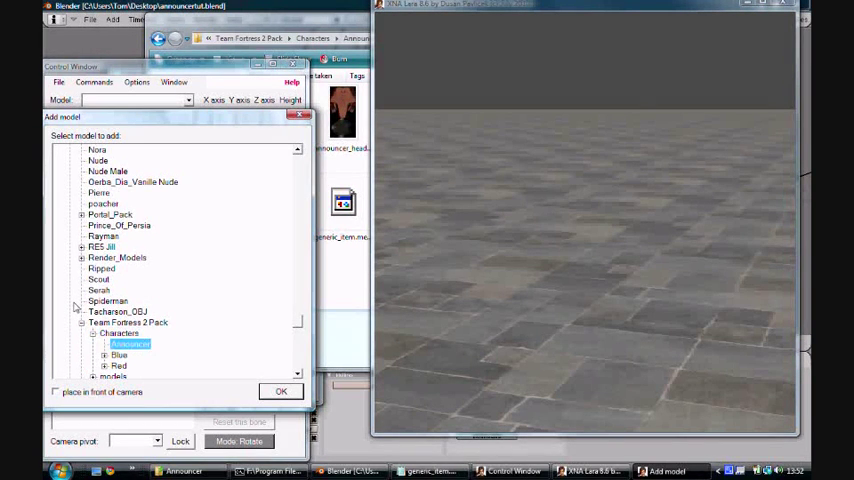
click(281, 391)
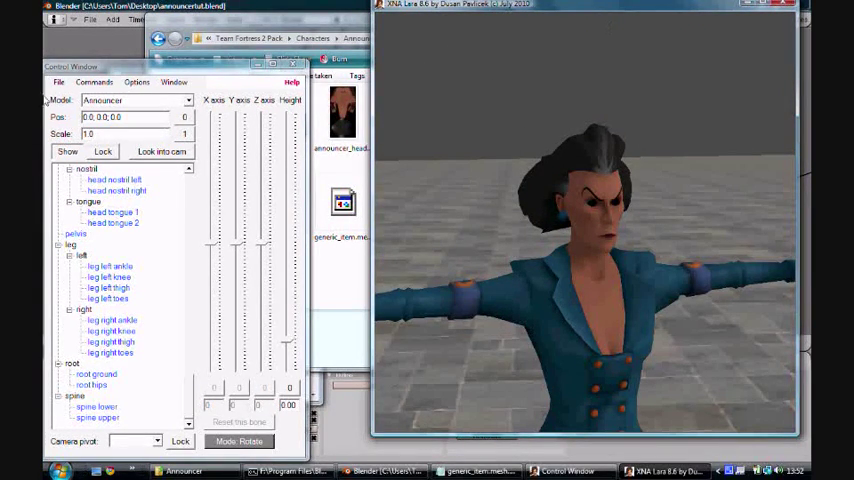
click(59, 82)
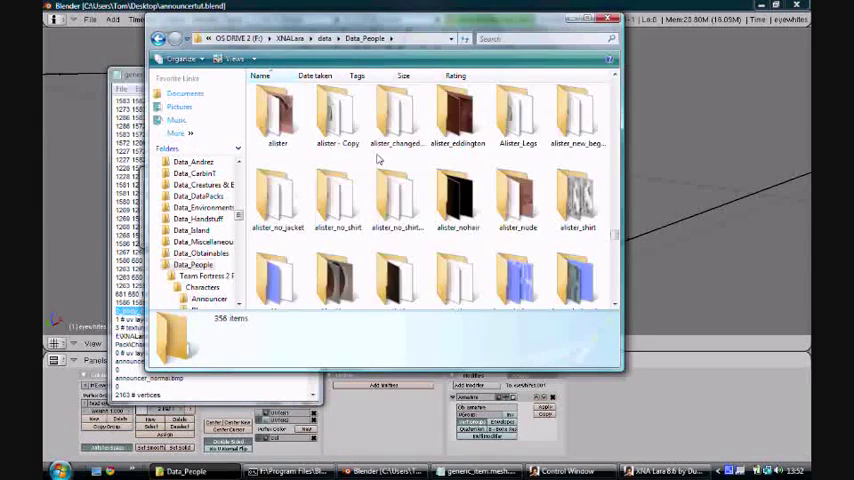
Scroll through the lara_casual texture images and select an eye texture
scroll(down, 3)
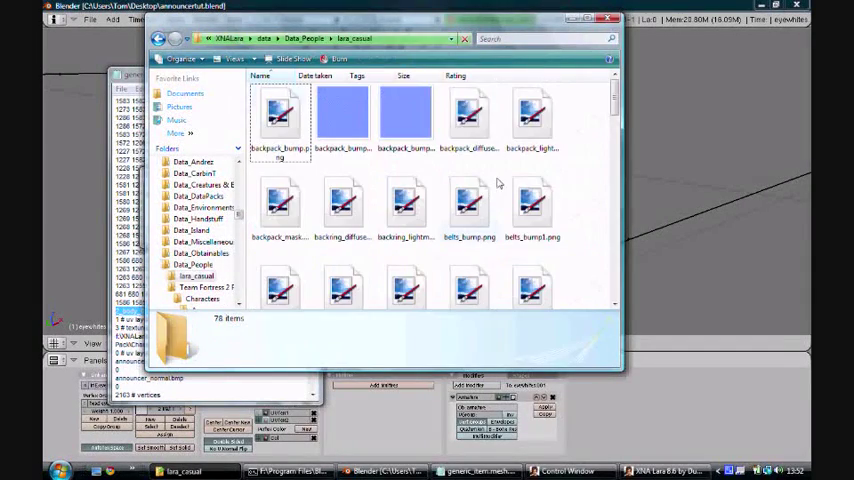
scroll(down, 3)
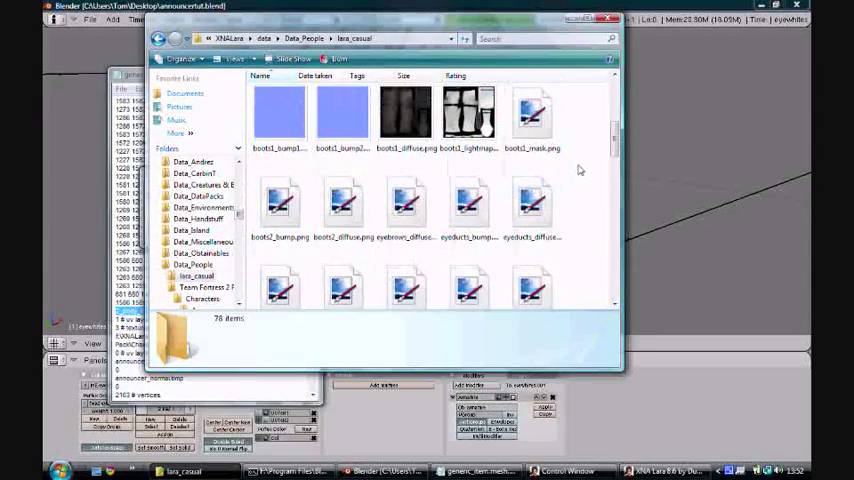
scroll(down, 3)
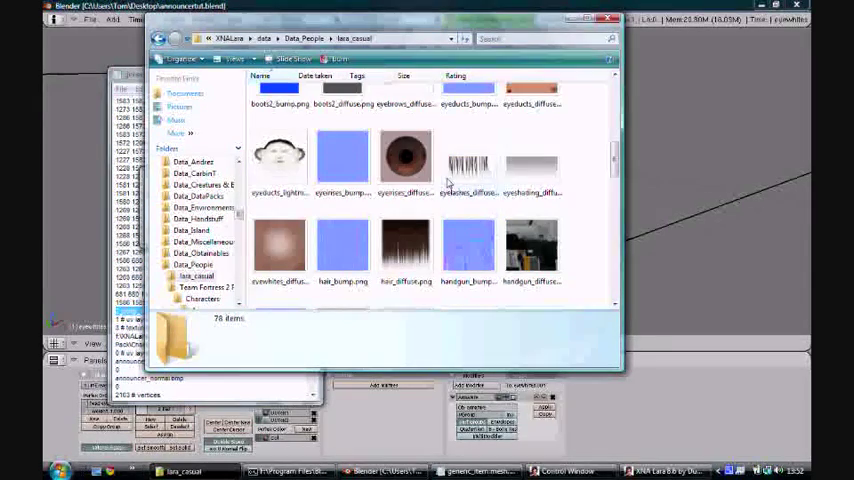
click(406, 160)
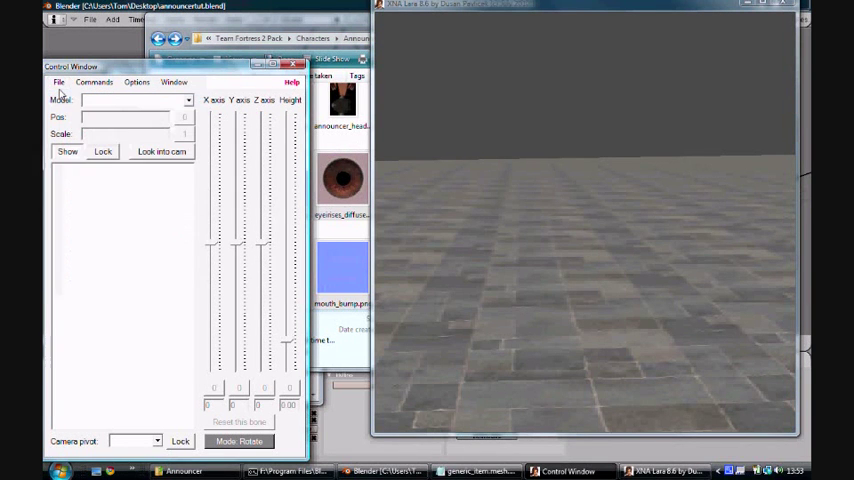
mouse_move(225, 160)
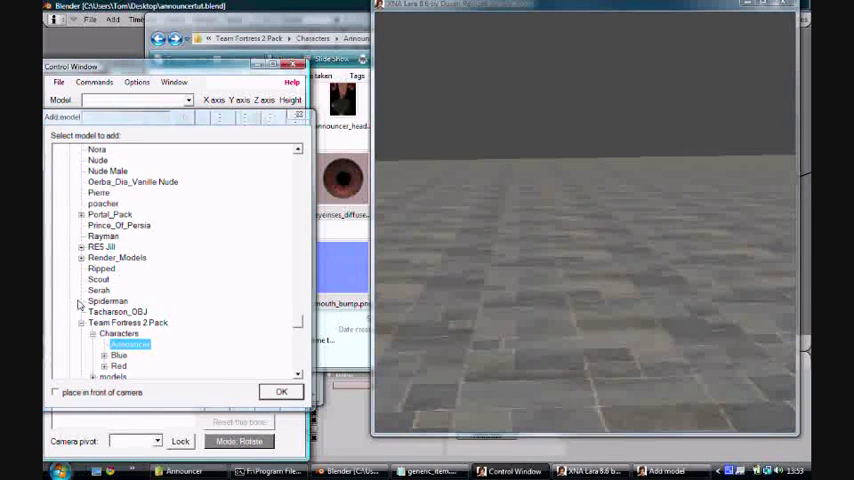
Confirm adding Announcer from Team Fortress 2 Pack > Characters to the scene
click(281, 391)
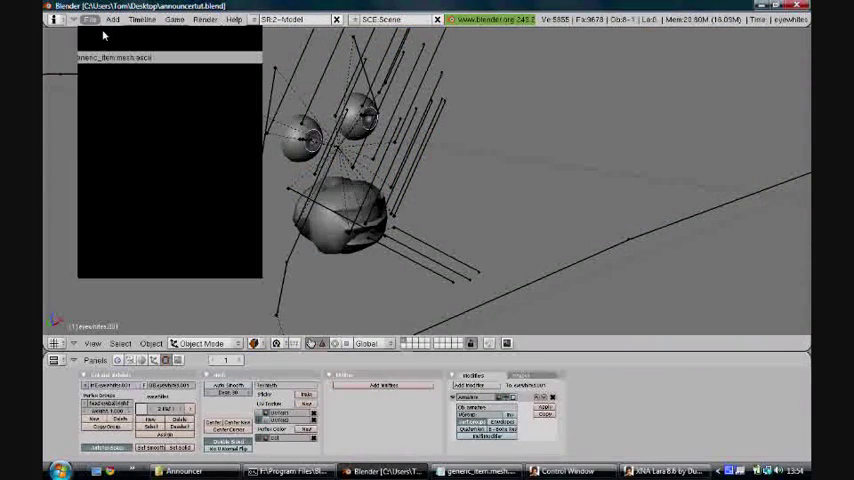
Import the Announcer mesh.ascii file from the Announcer character folder
click(92, 19)
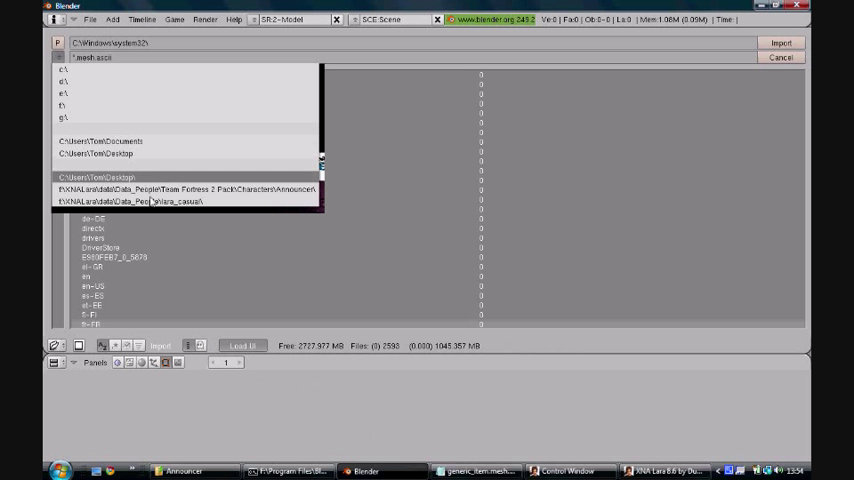
click(185, 189)
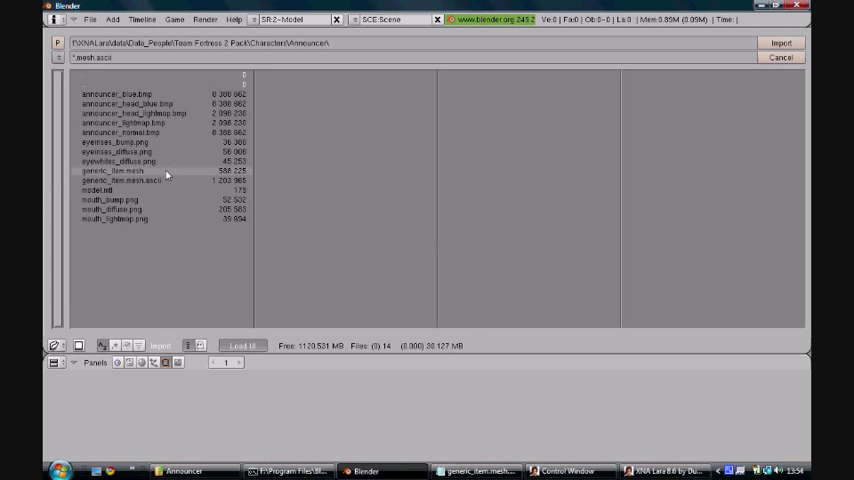
click(122, 180)
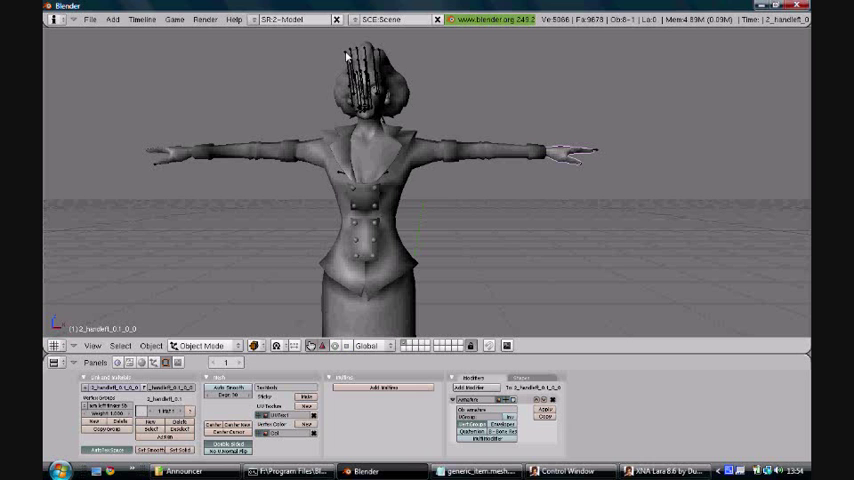
Export the model as MeshAscii into the same Announcer folder
click(90, 18)
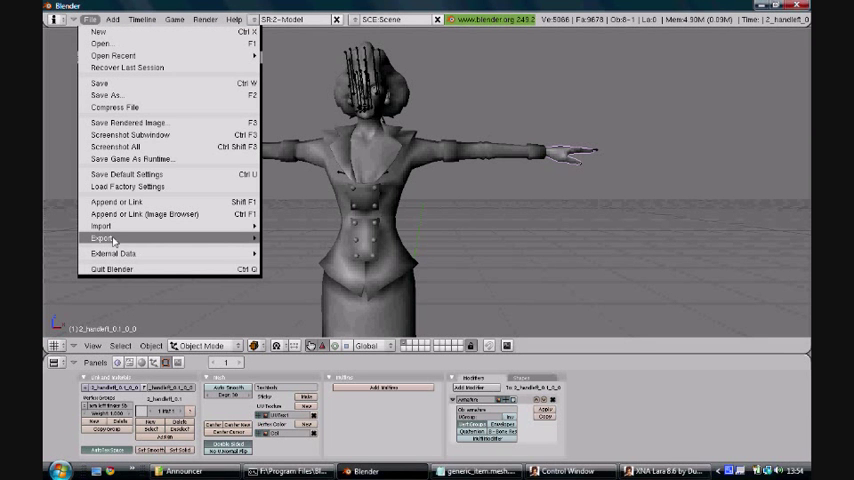
click(101, 239)
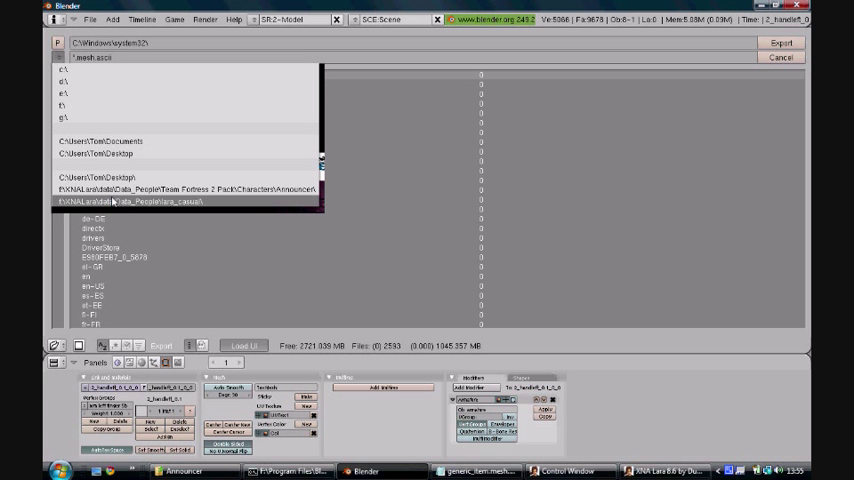
click(190, 189)
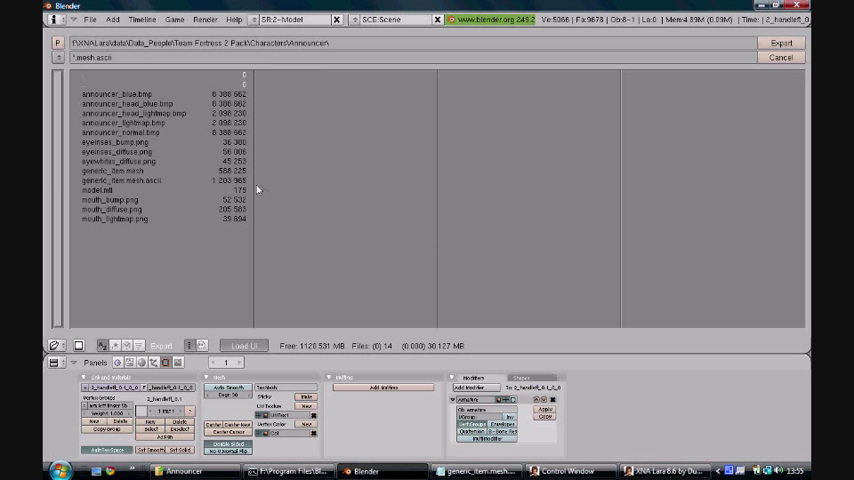
click(120, 180)
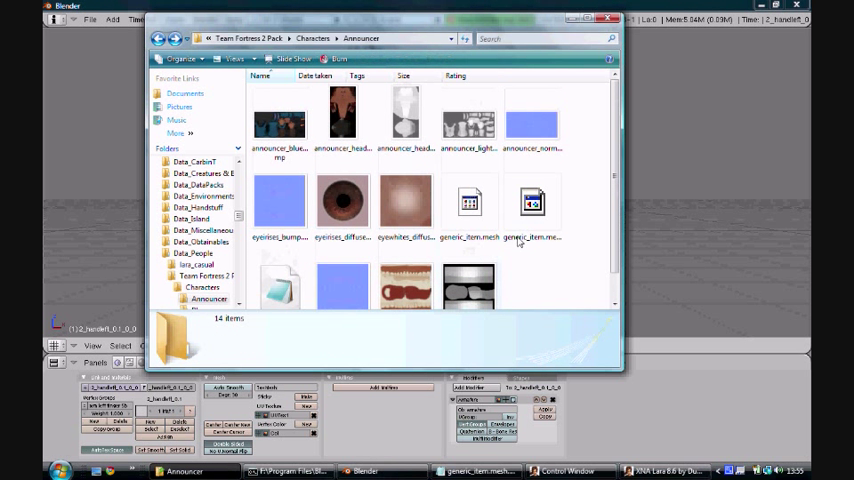
Open generic_item.mesh.ascii from the Announcer folder, then confirm quitting XNA Lara
click(533, 203)
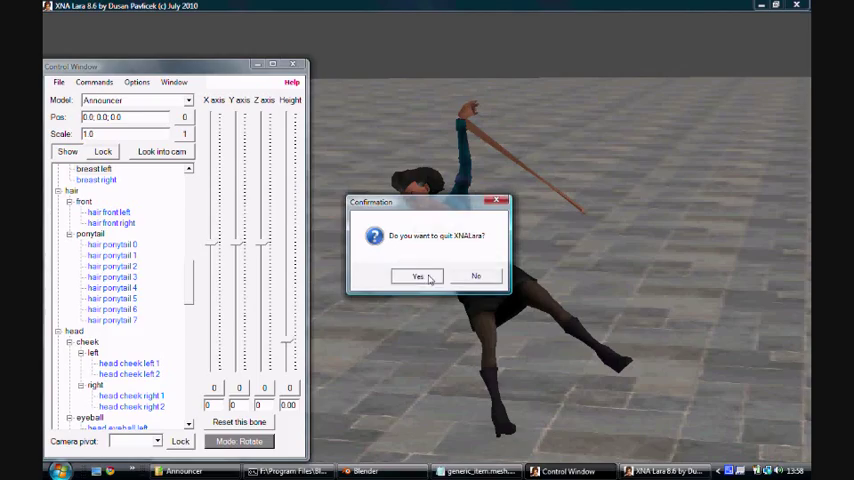
click(419, 276)
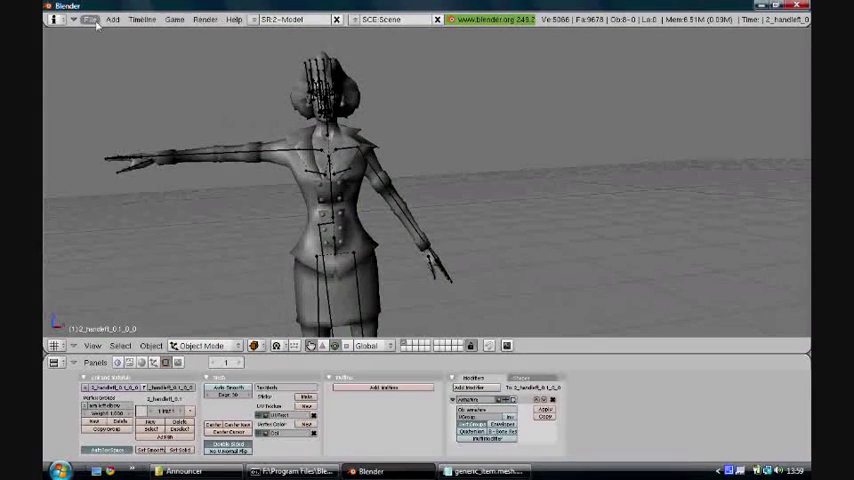
Export as MeshAsciiExt (*.mesh.ascii), targeting the Announcer folder from recent paths
click(91, 19)
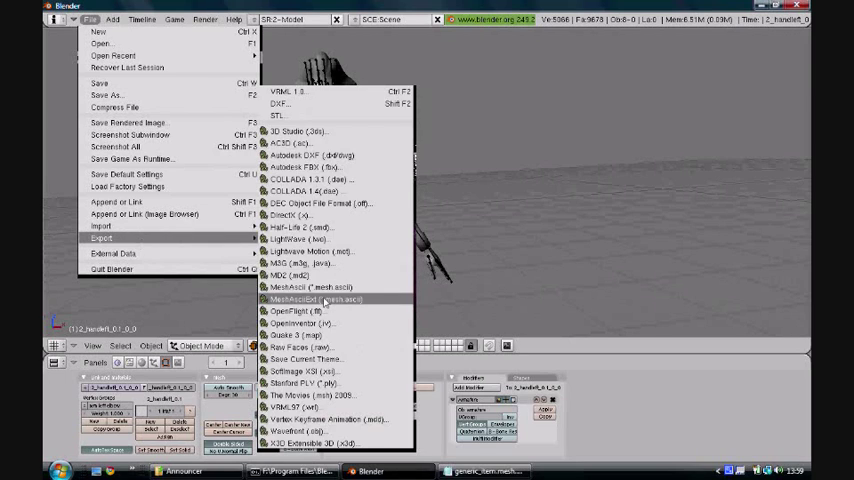
click(316, 299)
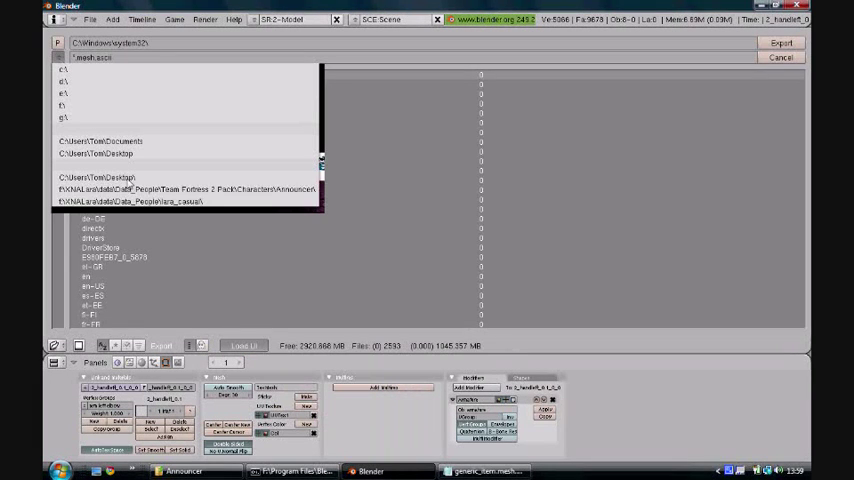
click(190, 188)
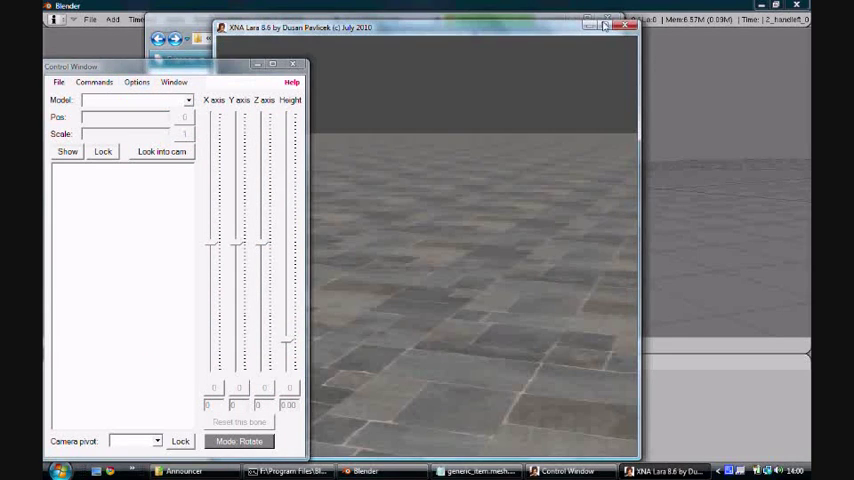
Maximize XNA Lara, start adding a model, and dismiss the Parasite warning
click(58, 82)
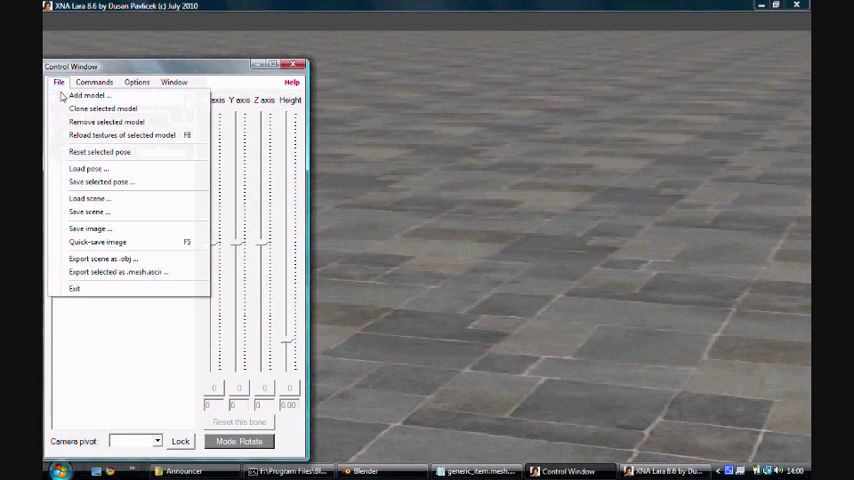
click(88, 95)
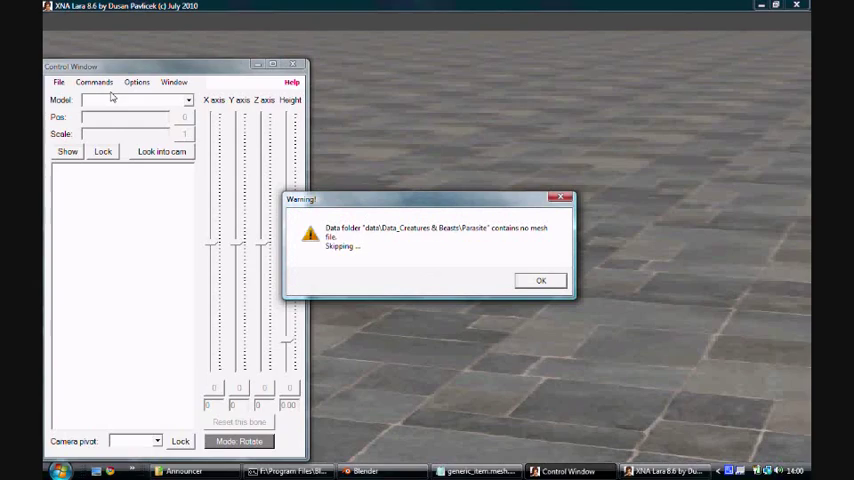
click(540, 280)
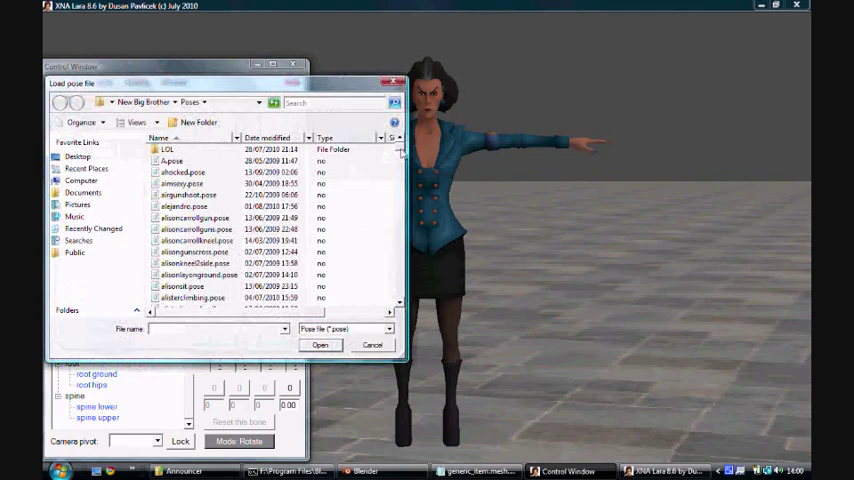
Load flyingexcaliburswing.pose onto the Announcer model
scroll(down, 3)
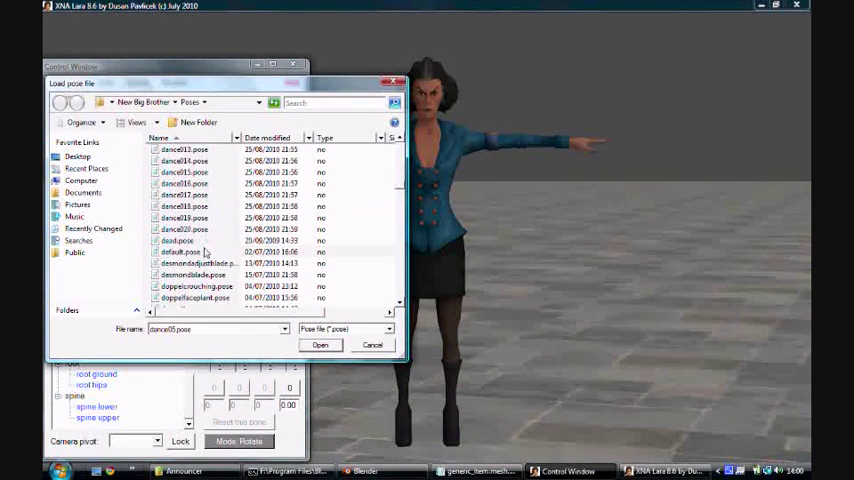
scroll(down, 3)
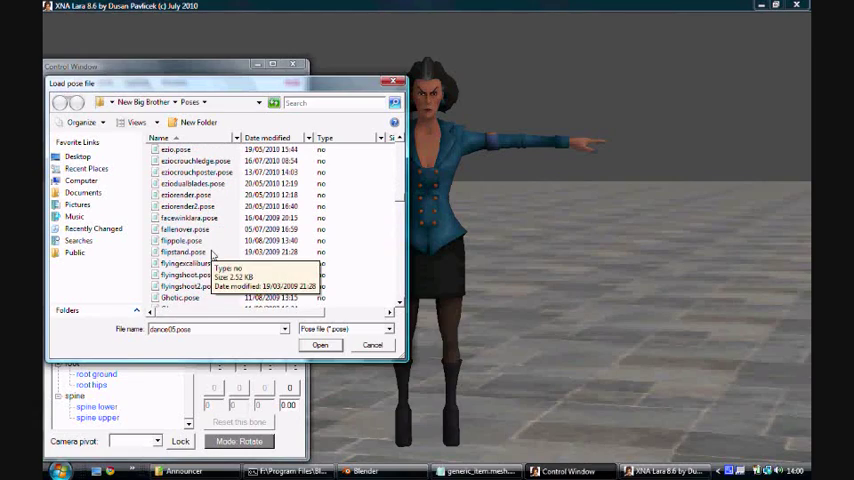
click(200, 263)
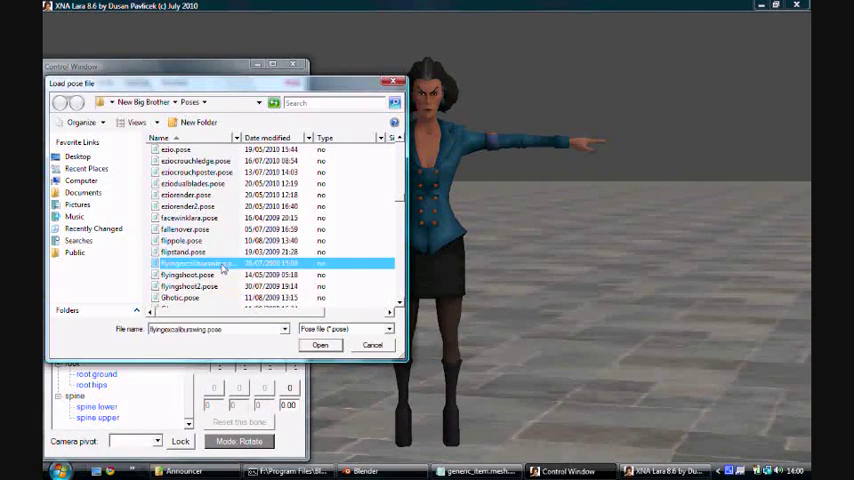
click(319, 345)
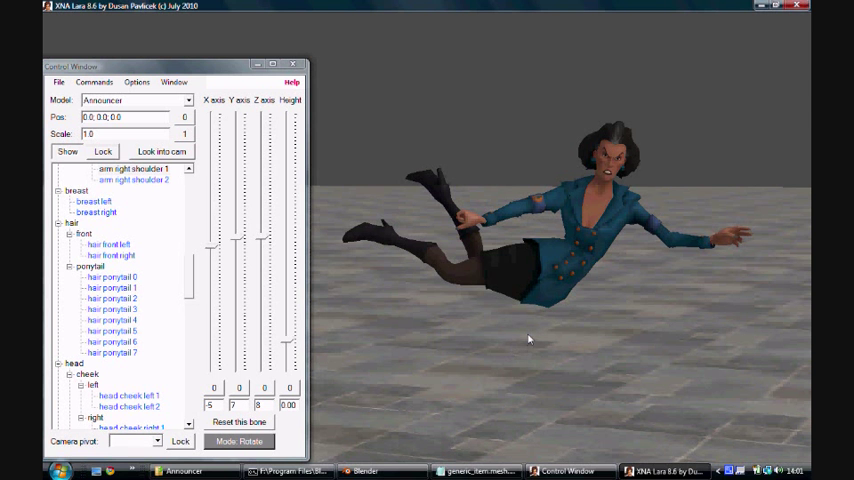
mouse_move(520, 332)
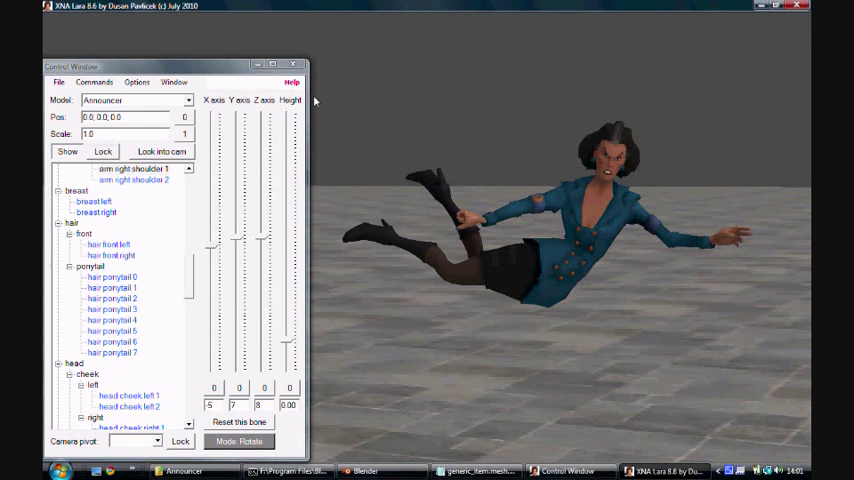
mouse_move(315, 100)
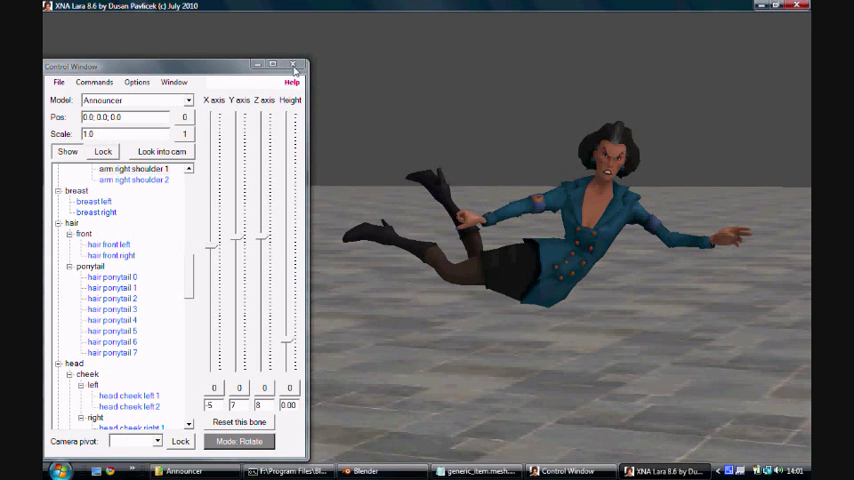